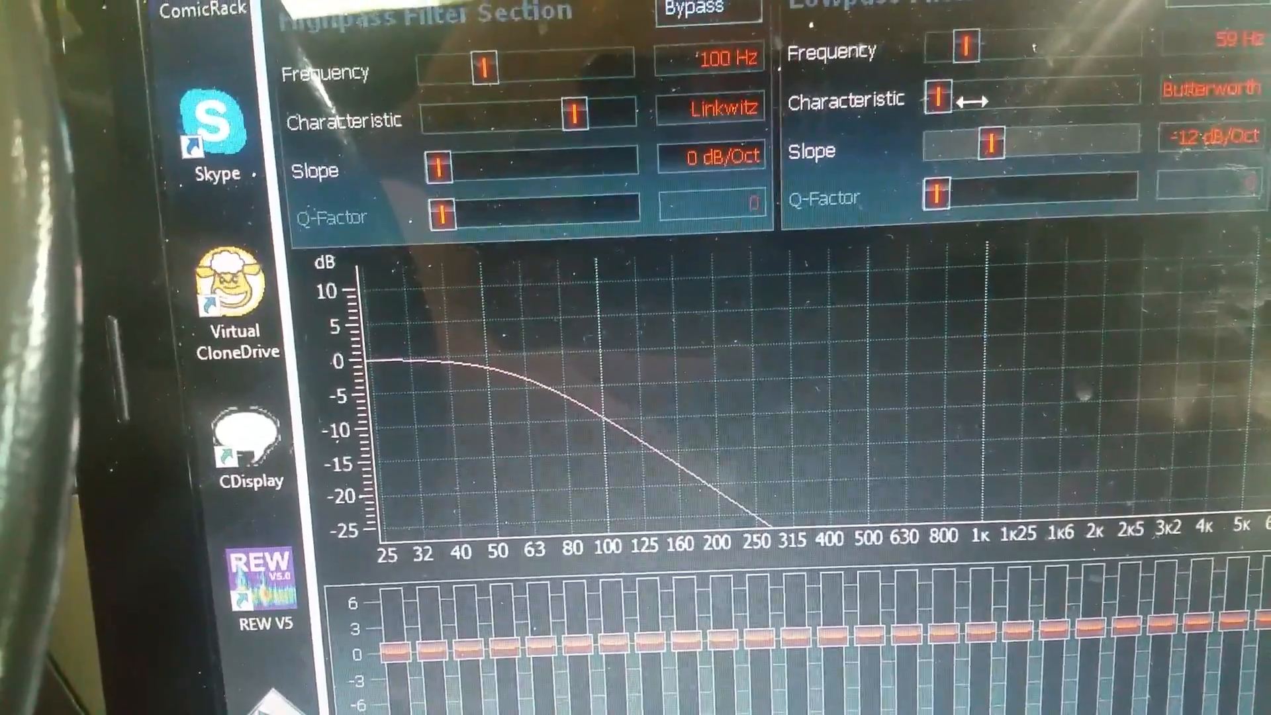
Change the 59 Hz lowpass characteristic from Butterworth to Linkwitz for a steeper rolloff
left_click_drag(989, 142, 1099, 135)
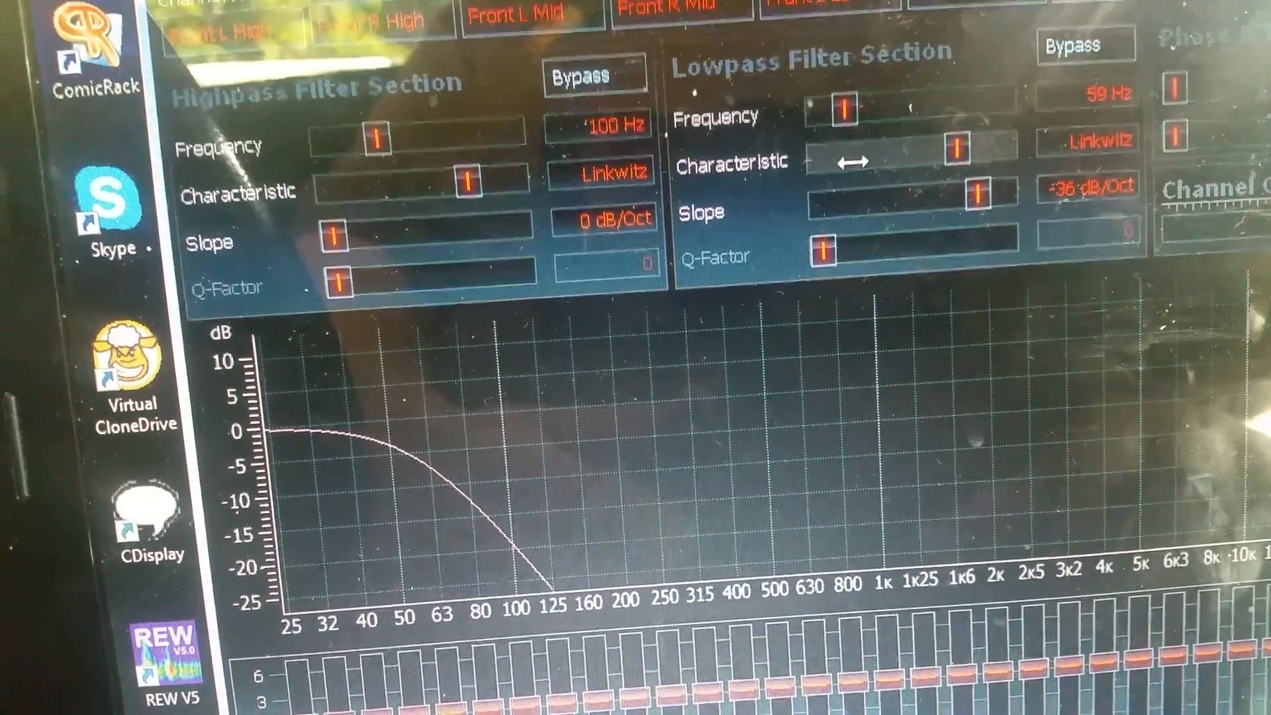
scroll("down", 3)
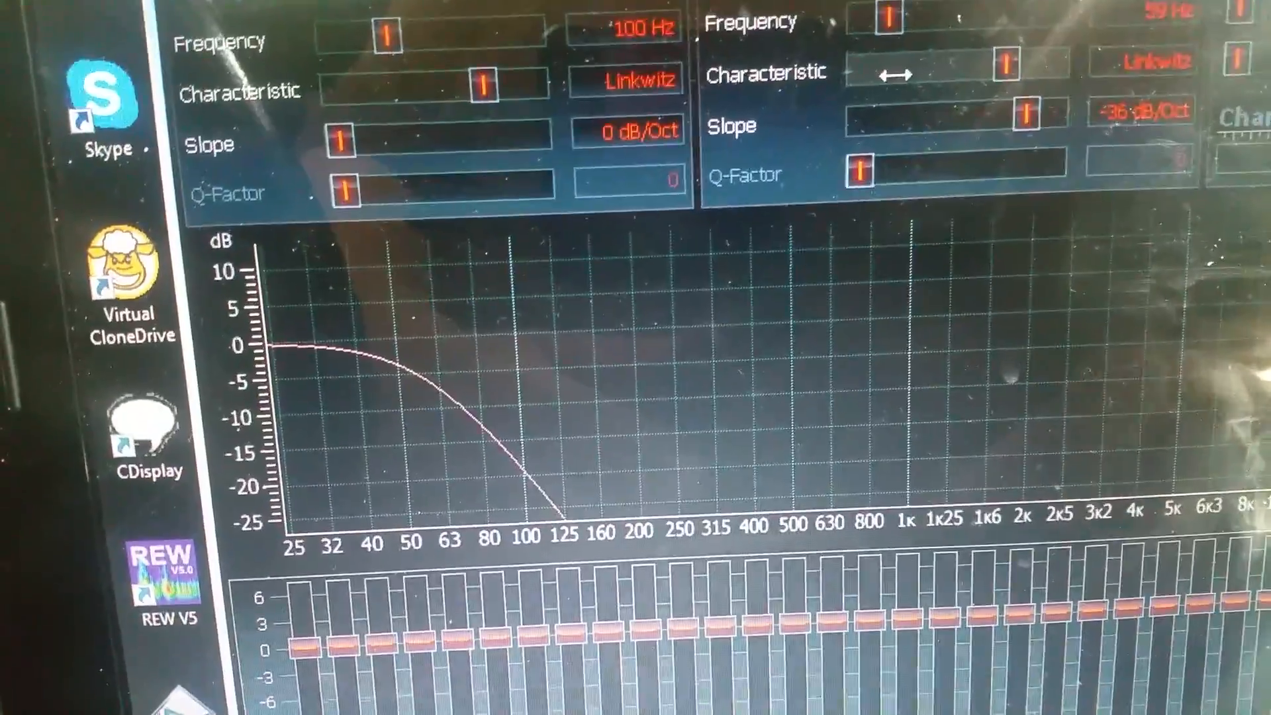